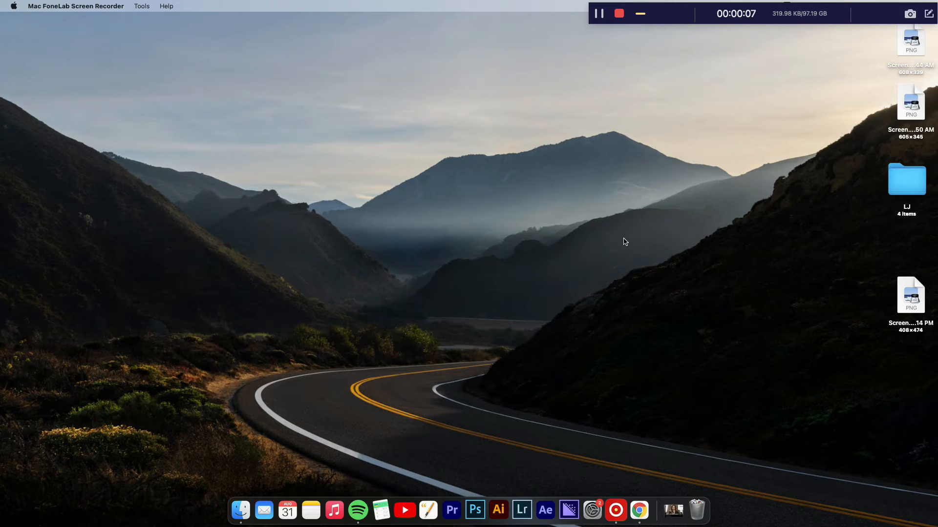
- View keyboard and mouse battery levels in Control Center's Bluetooth list, then reopen Control Center
click(623, 240)
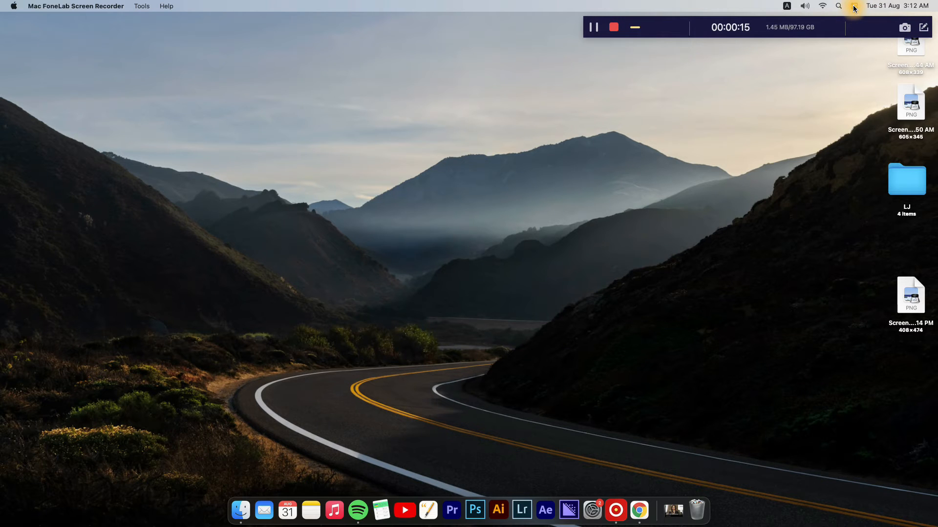
click(854, 6)
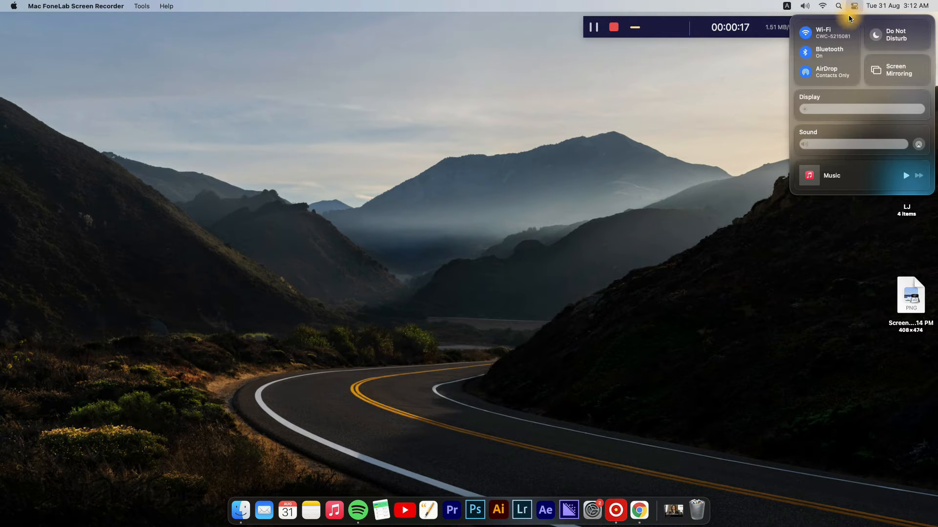
click(828, 52)
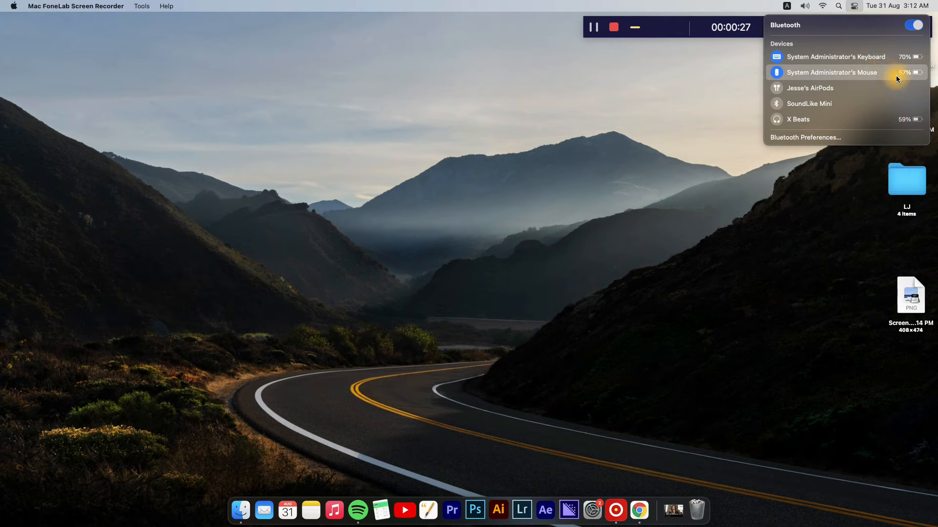
mouse_move(876, 78)
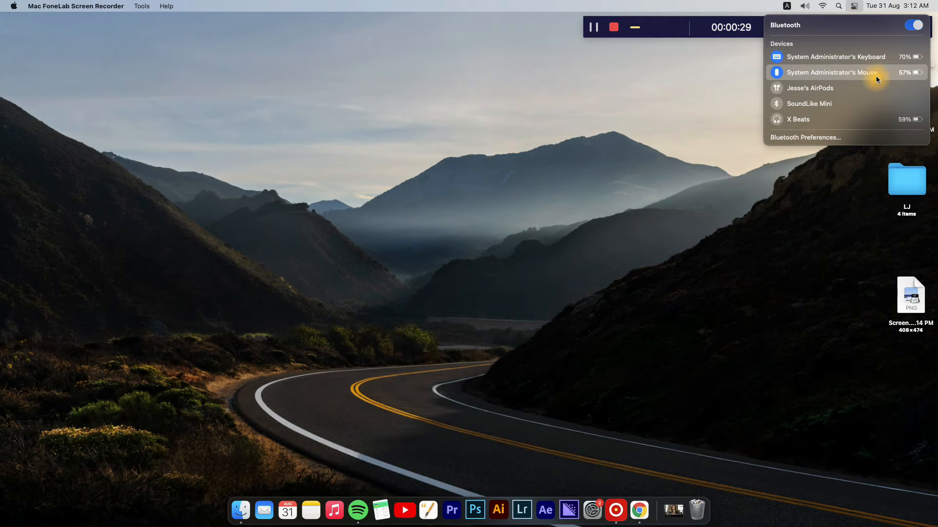
mouse_move(924, 77)
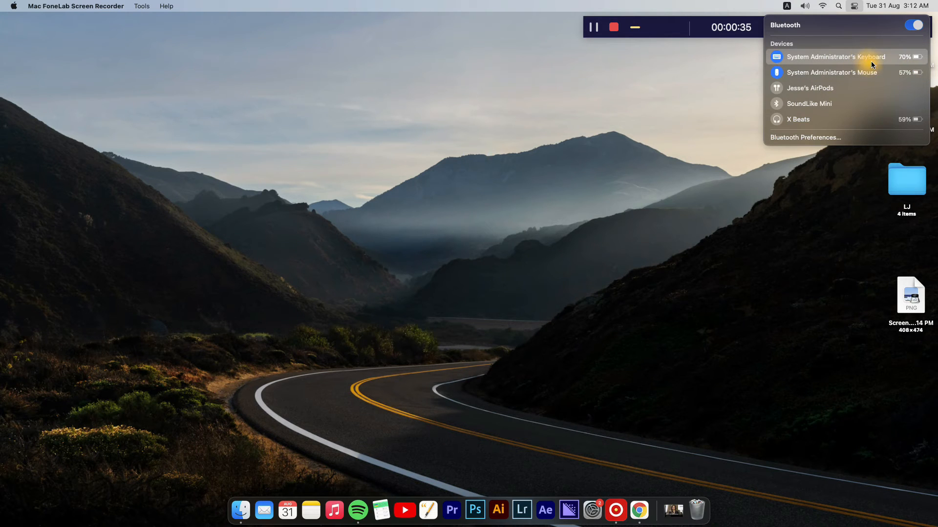
mouse_move(917, 63)
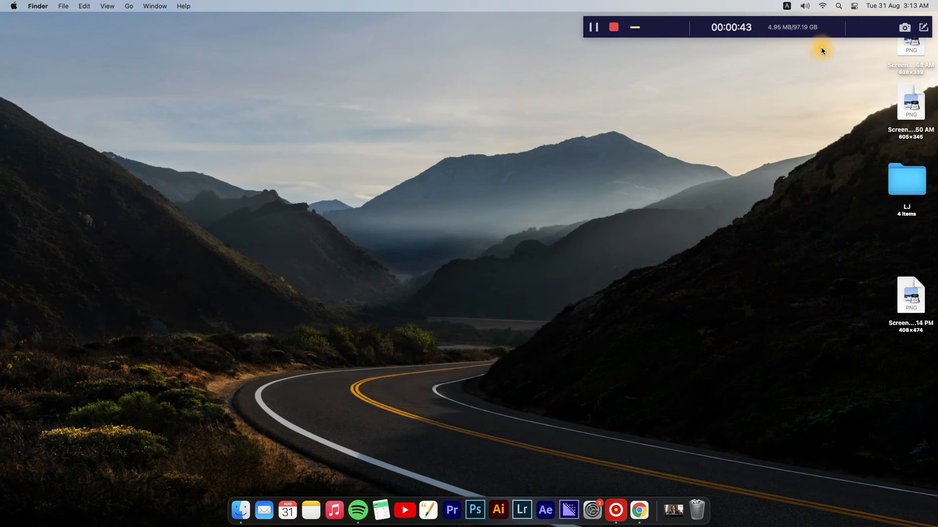
mouse_move(856, 8)
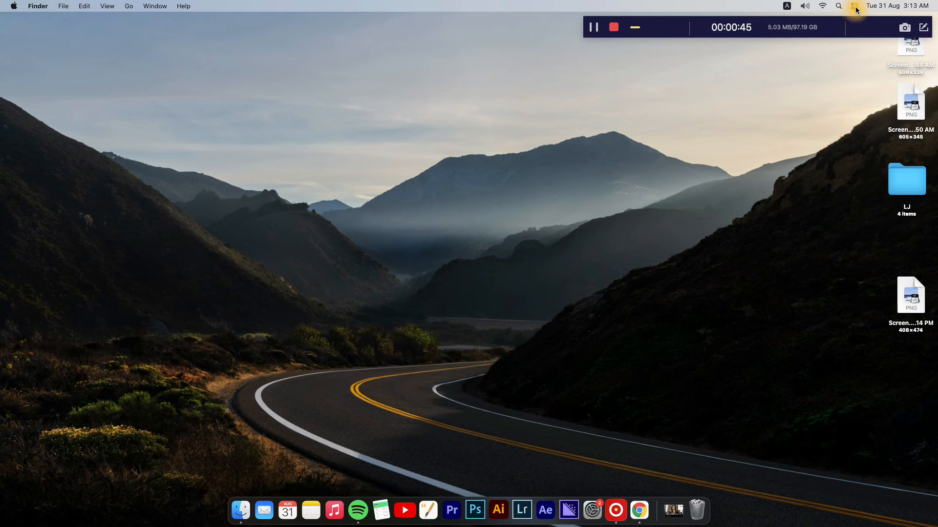
click(855, 6)
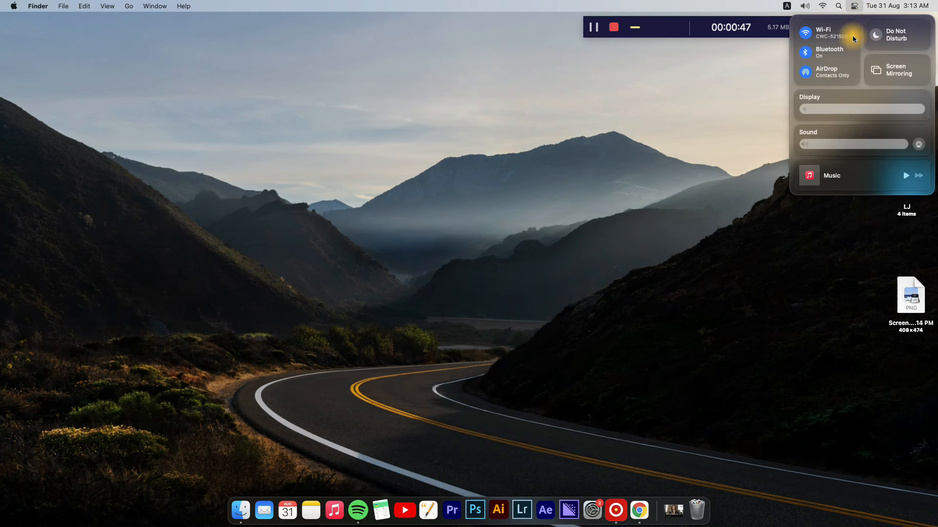
mouse_move(837, 53)
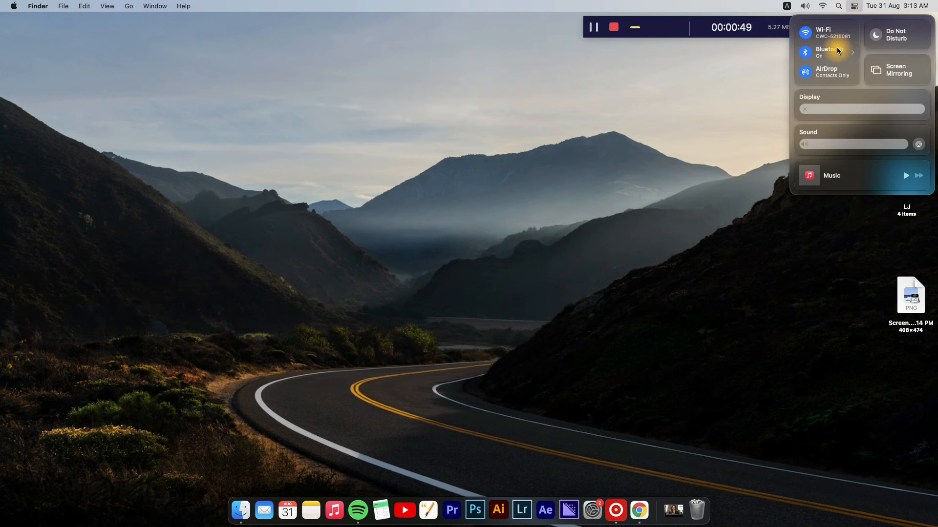
- Expand the Bluetooth devices list: keyboard at 70%, mouse 67%, X Beats 59%
click(827, 52)
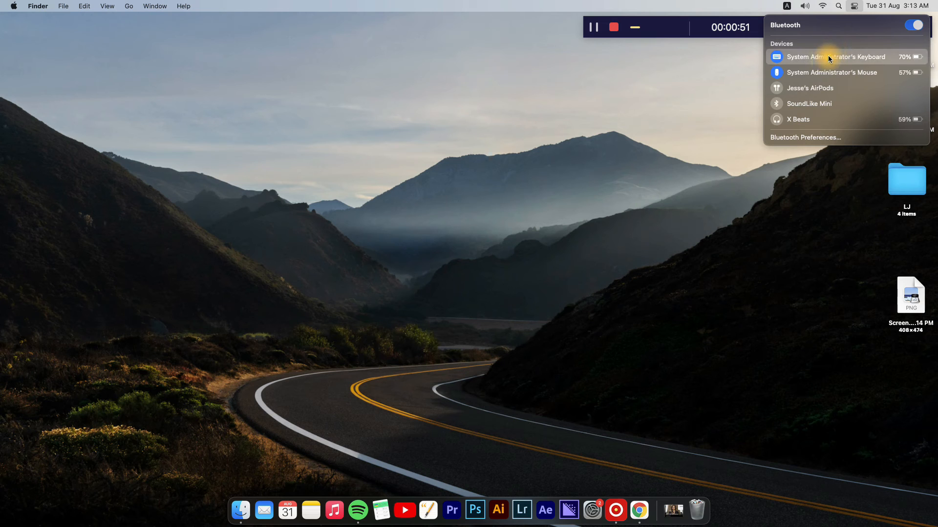
mouse_move(820, 73)
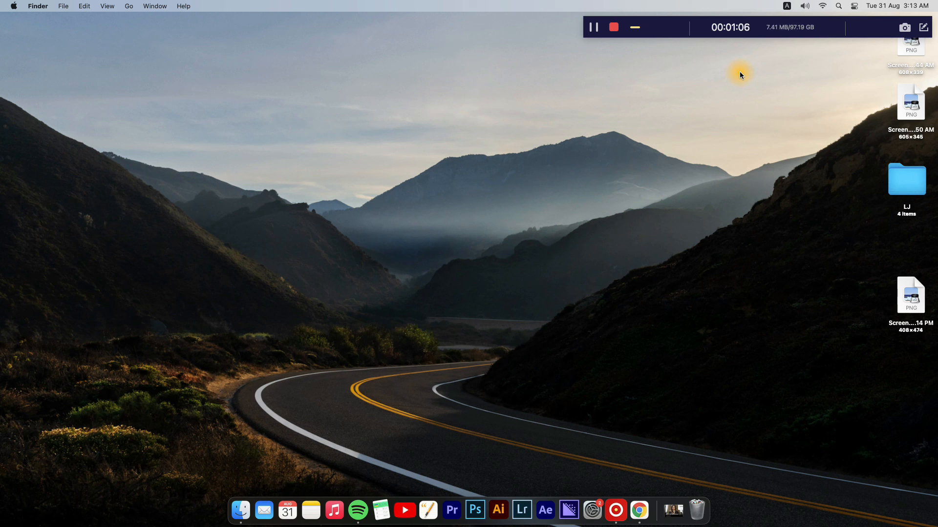
mouse_move(692, 58)
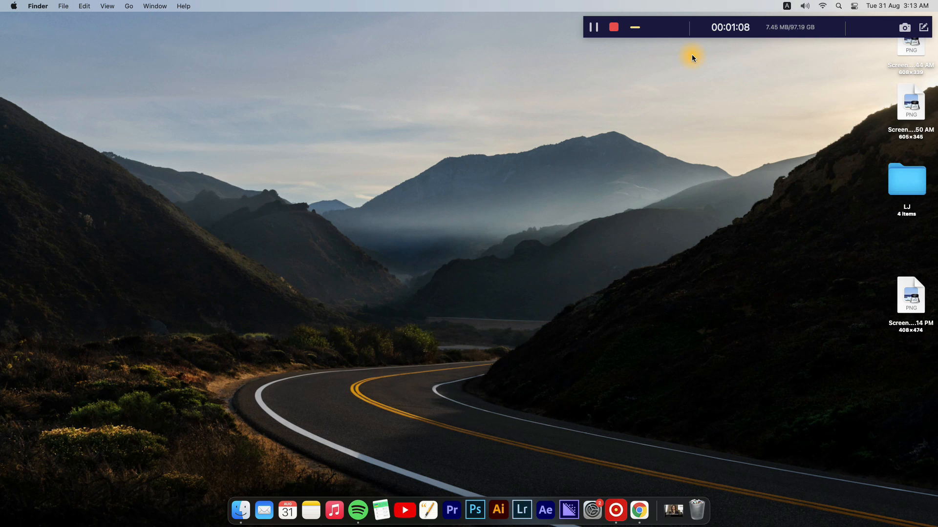